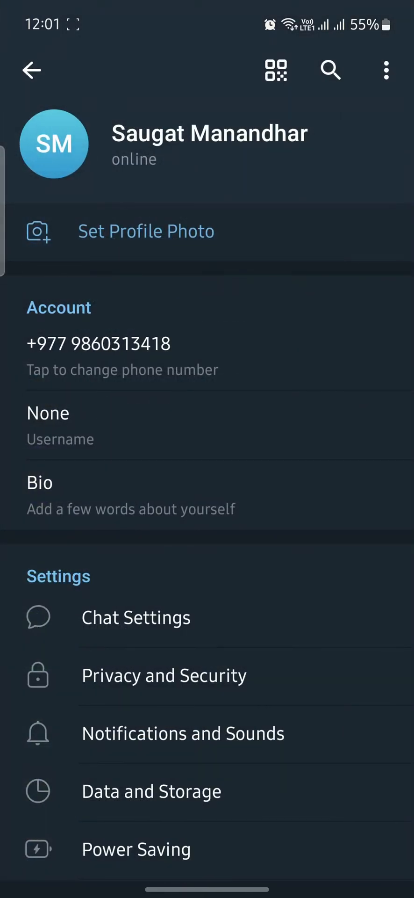
Start Two-Step Verification setup from Privacy and Security, with hint 'KTM'.
click(165, 675)
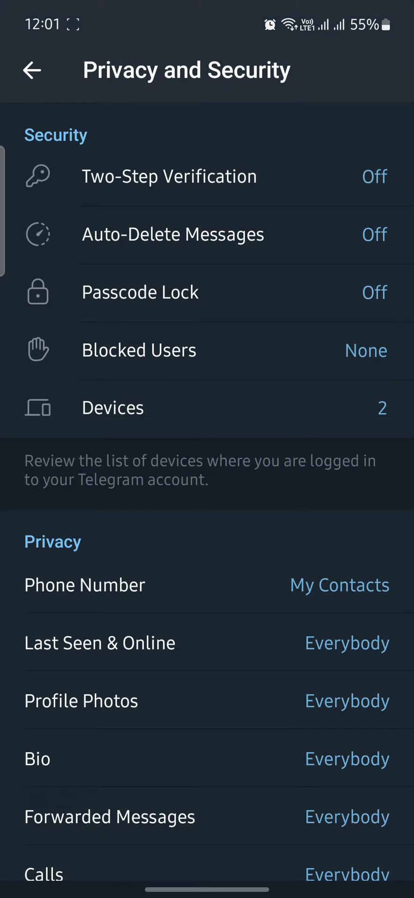
click(170, 177)
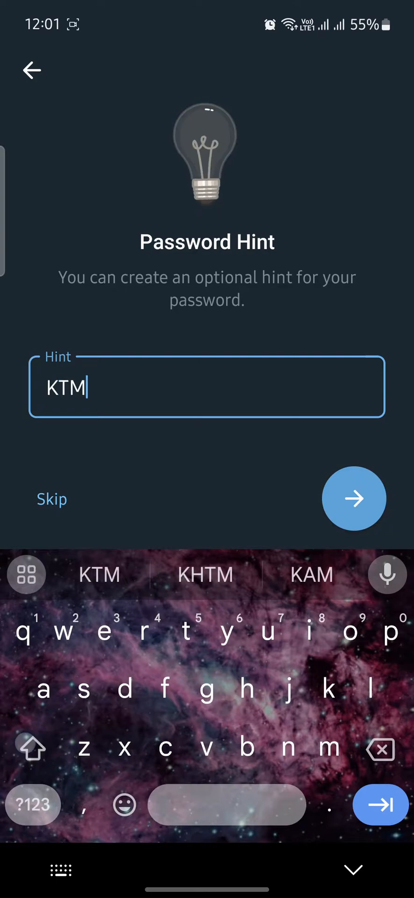
Confirm the 'KTM' hint and submit the recovery email to enable verification.
click(354, 497)
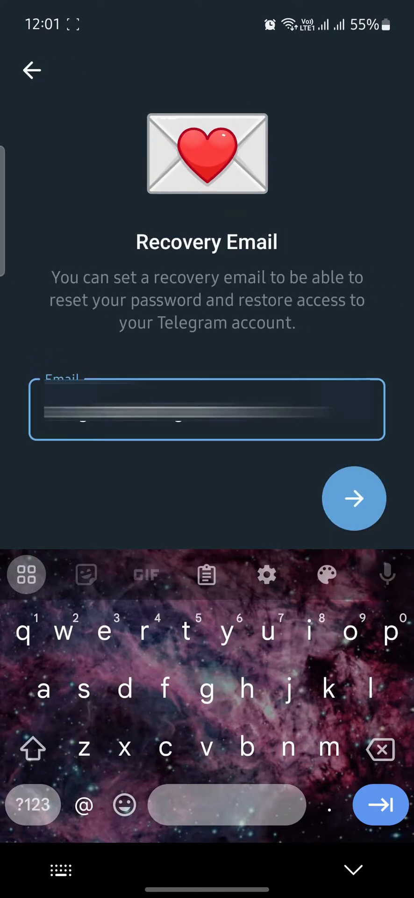
click(353, 498)
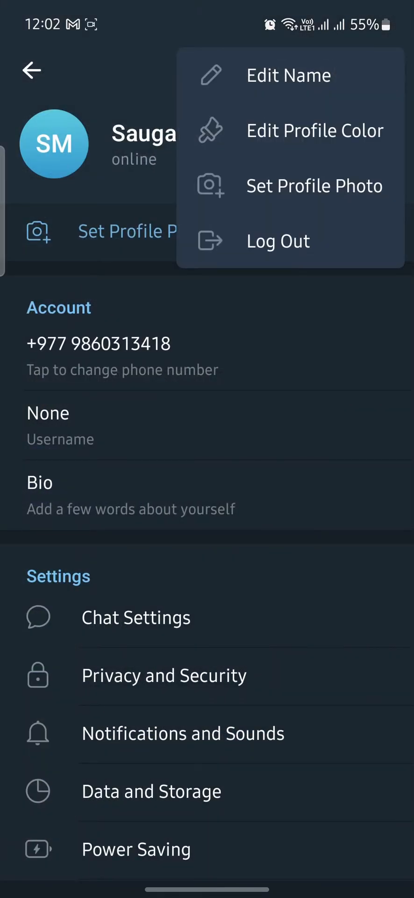
Log out of the Telegram account from the profile menu.
click(277, 242)
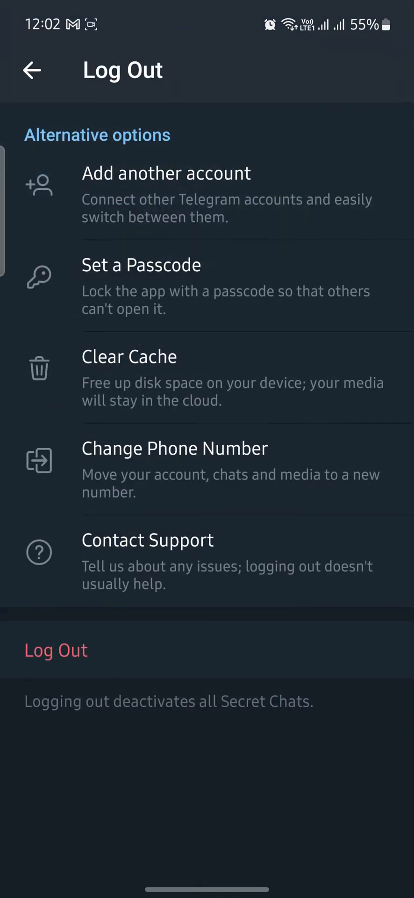
click(55, 650)
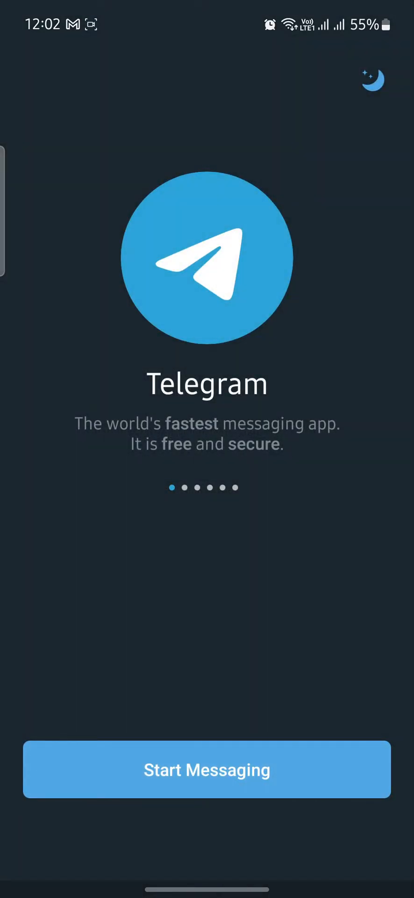
Sign in again with the phone number and two-step password to reach the chat list.
click(206, 769)
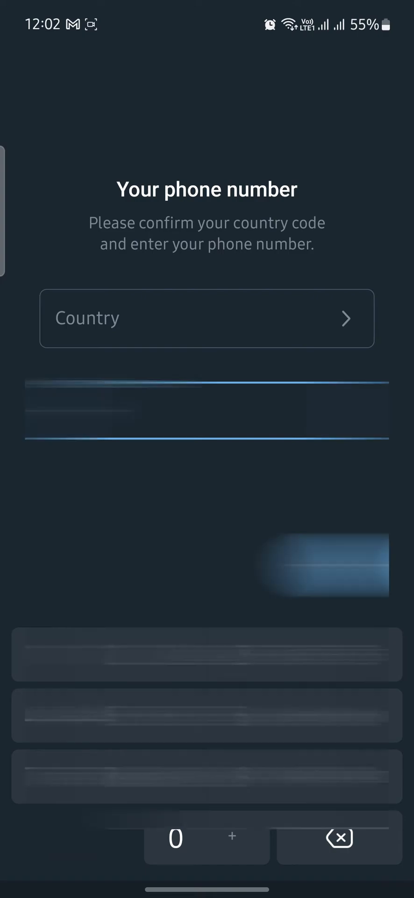
click(207, 318)
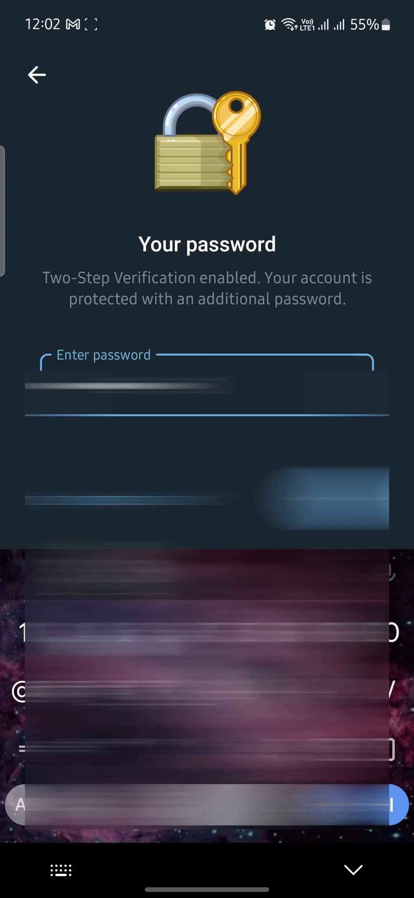
click(35, 75)
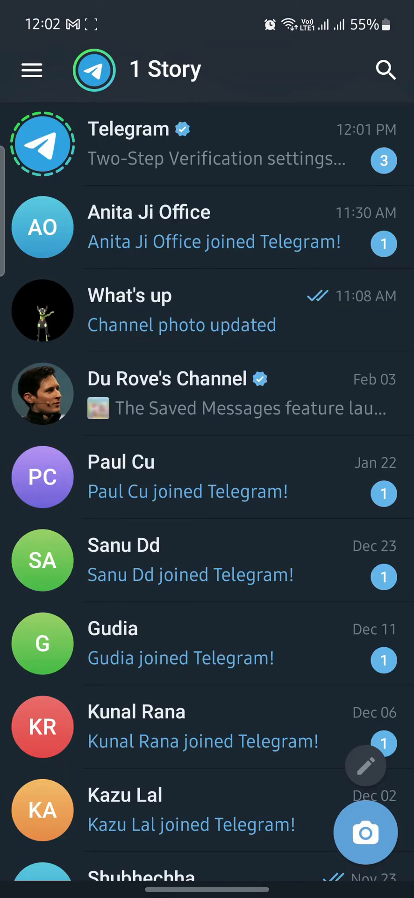